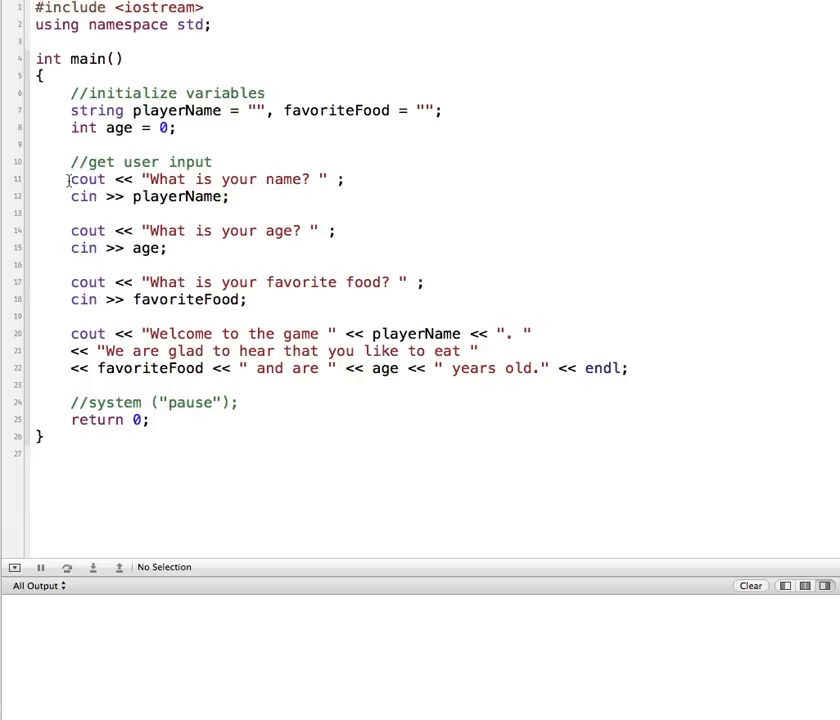
- Run the program and answer name 'gg', age 5 and favorite food 'pizza'
drag(69, 179, 228, 196)
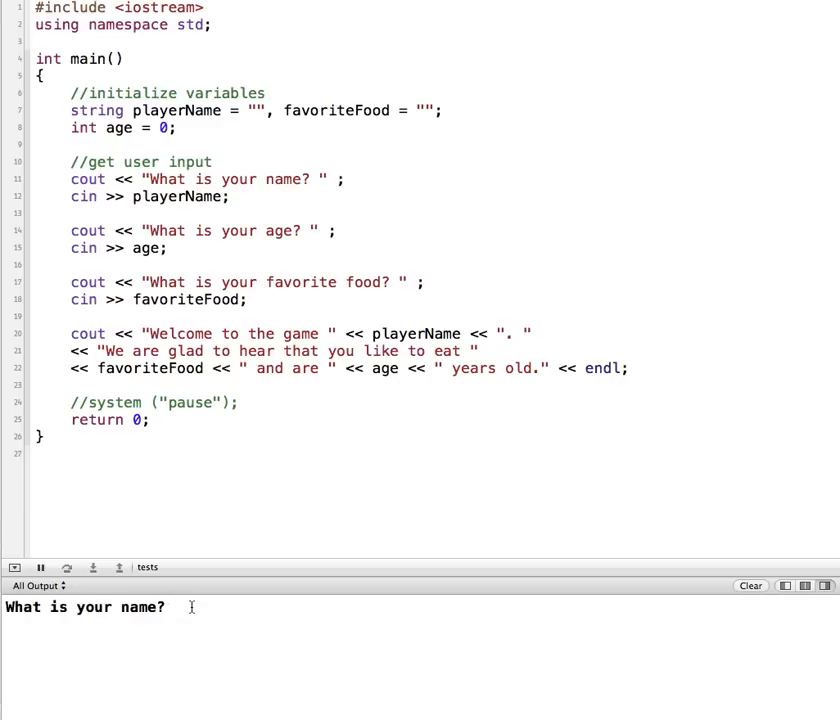
text(gg)
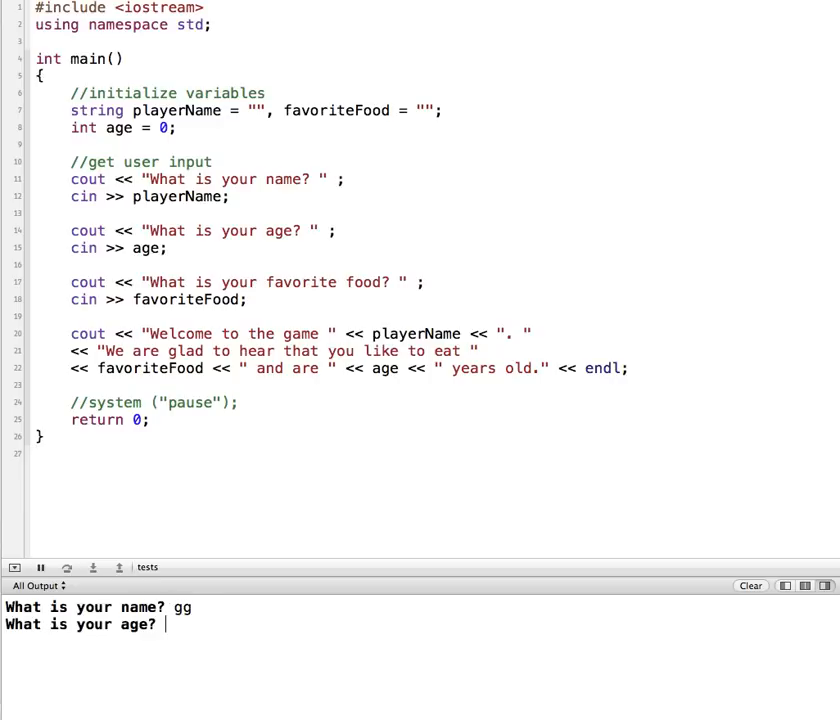
text(5)
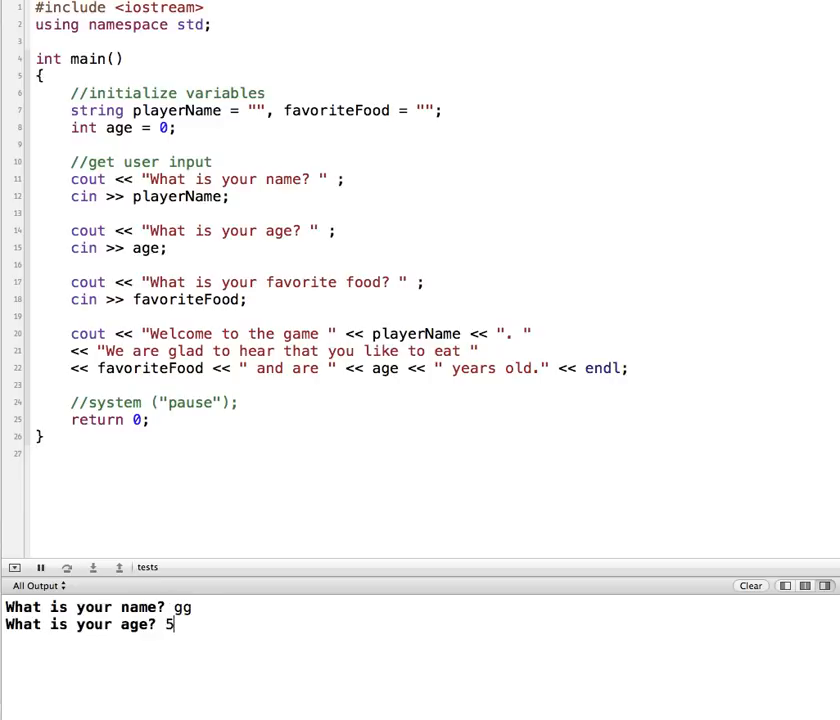
key(enter)
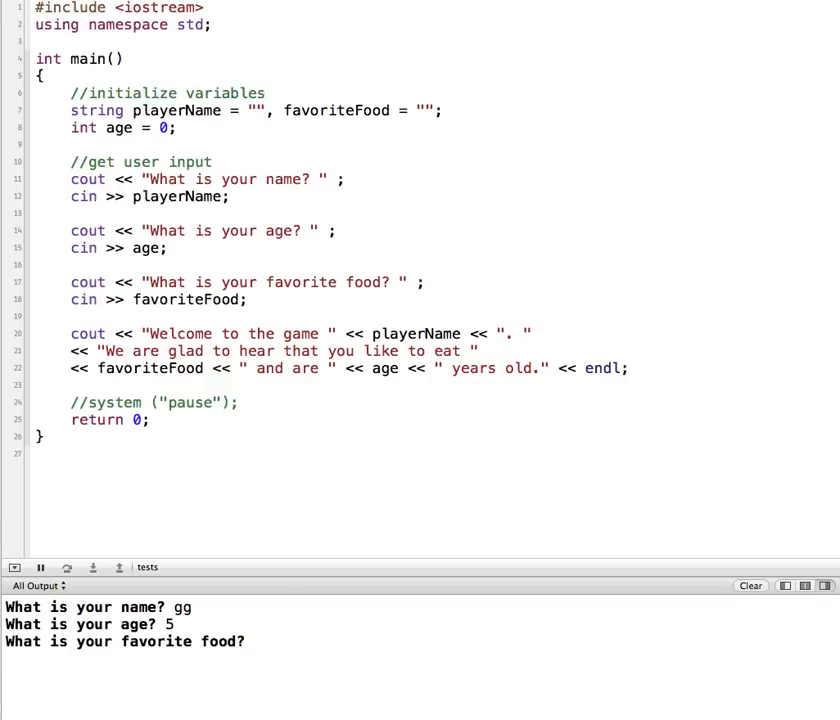
text(pizza)
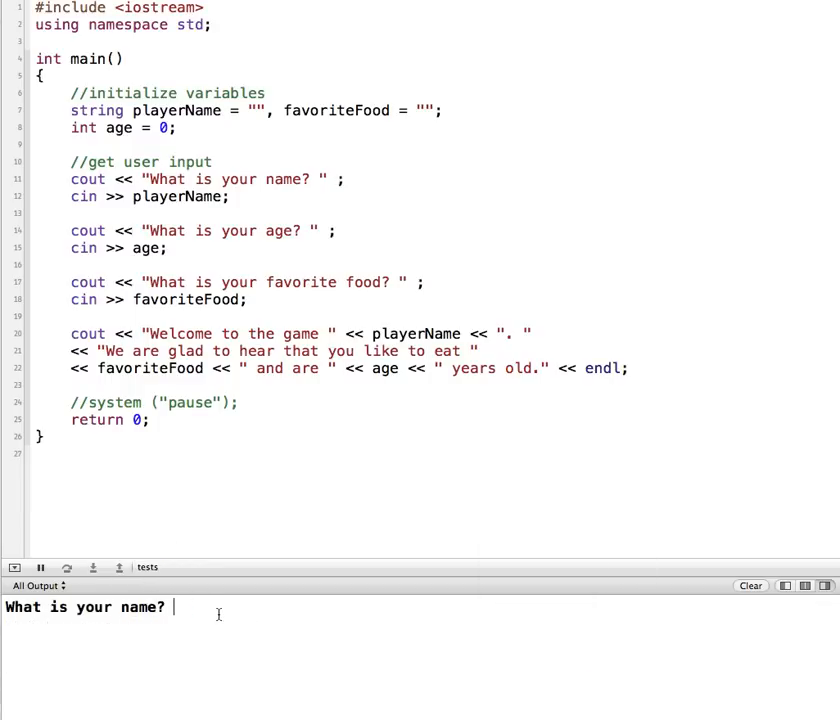
- Rerun and enter the two-word name 'Prof Gu' at the name prompt
text(Prof Gustin)
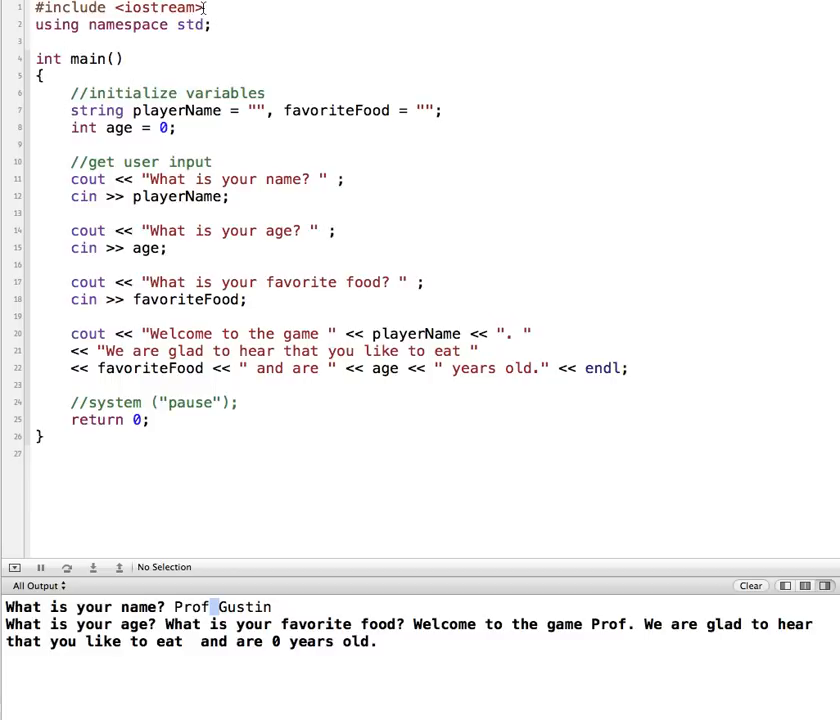
- Add #include <string> below iostream, rerun, and enter the name 'Prof Gustin'
key(Return)
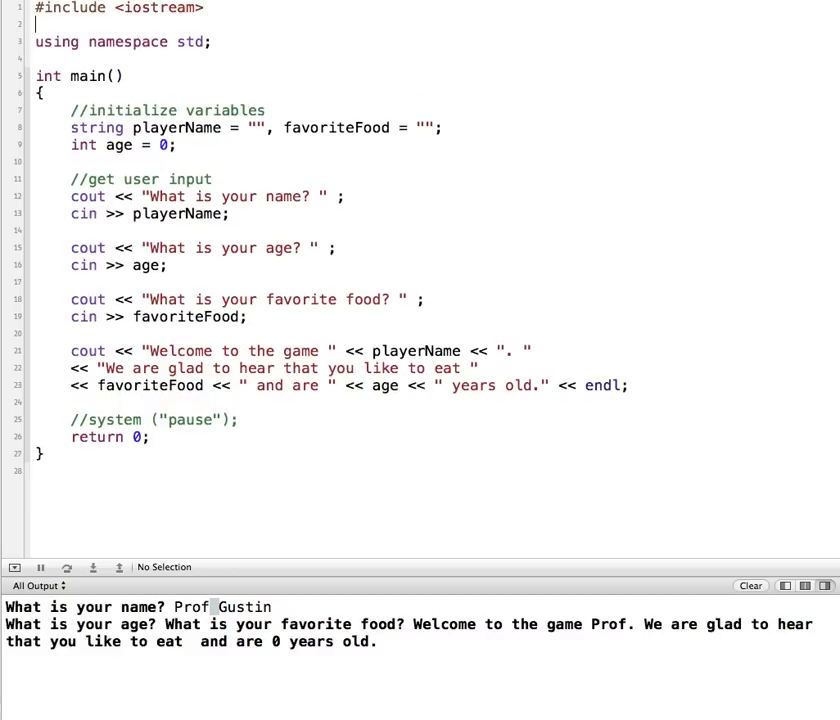
text(#in)
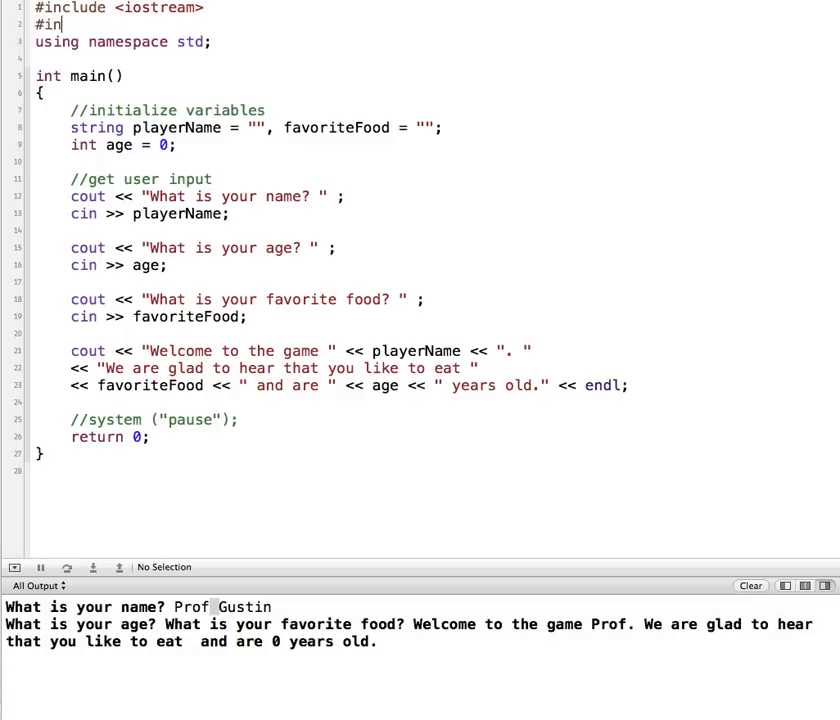
text(clude <string>)
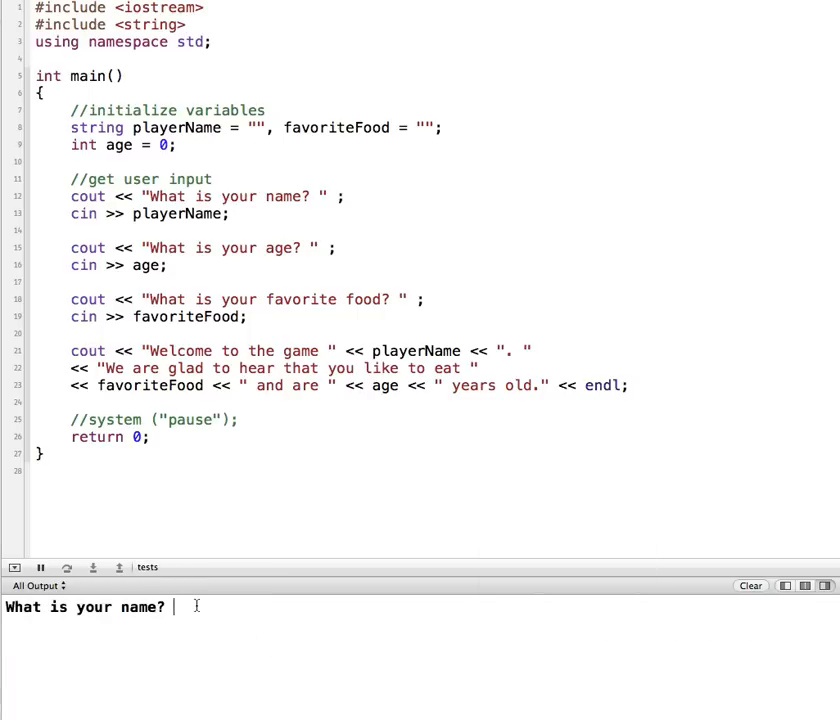
text(Prof Gustin)
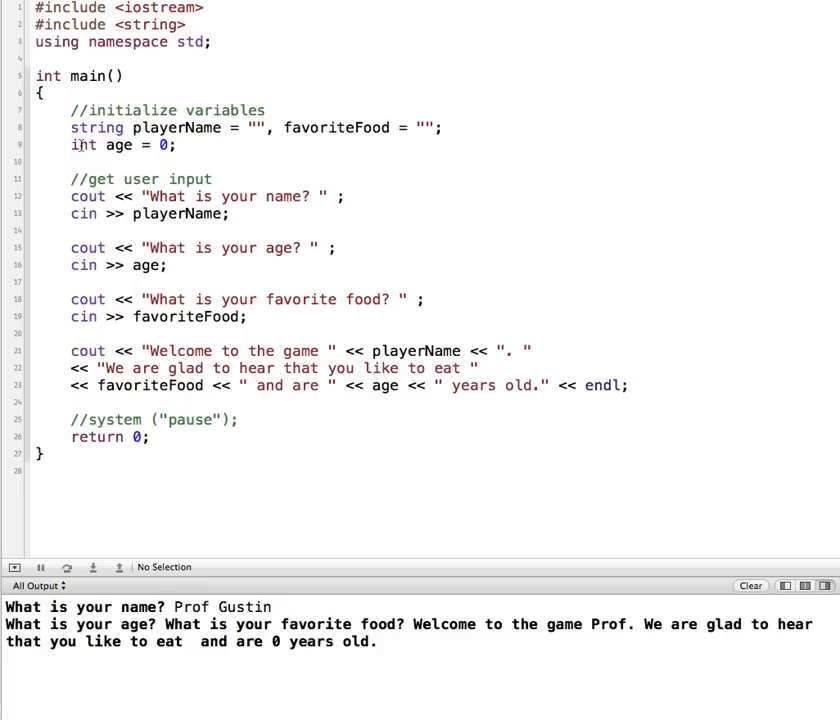
double_click(84, 213)
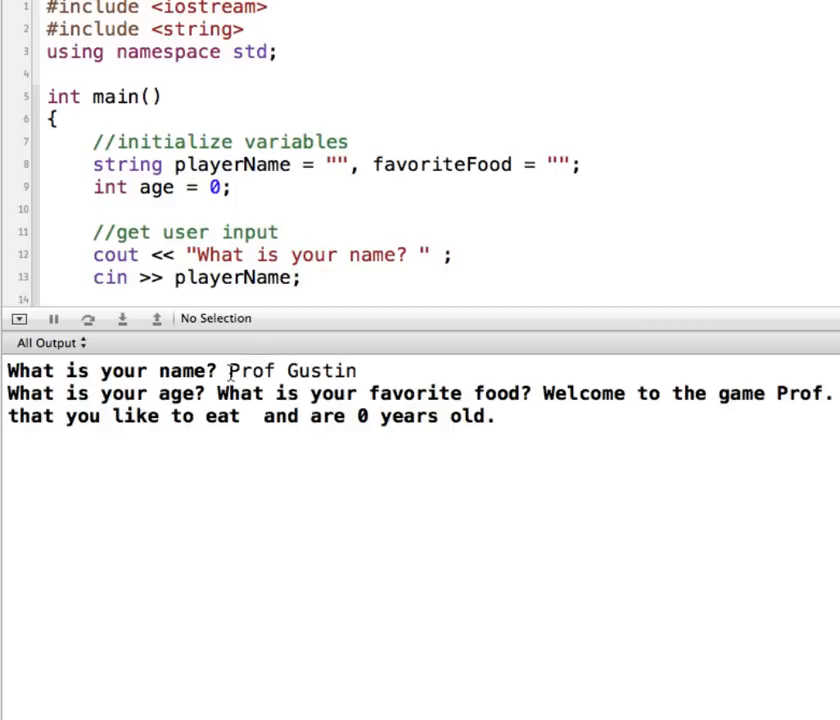
click(164, 277)
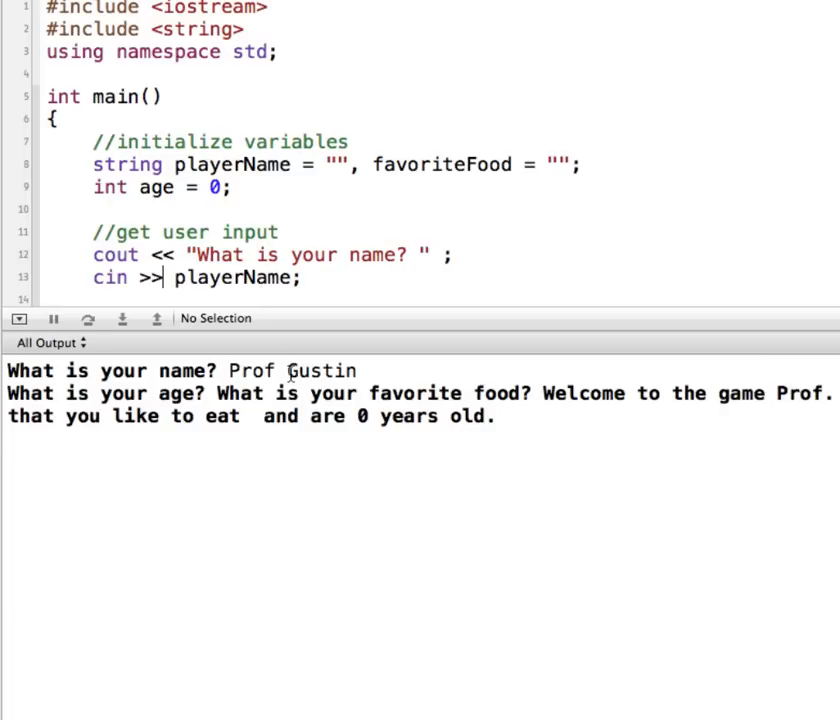
double_click(320, 371)
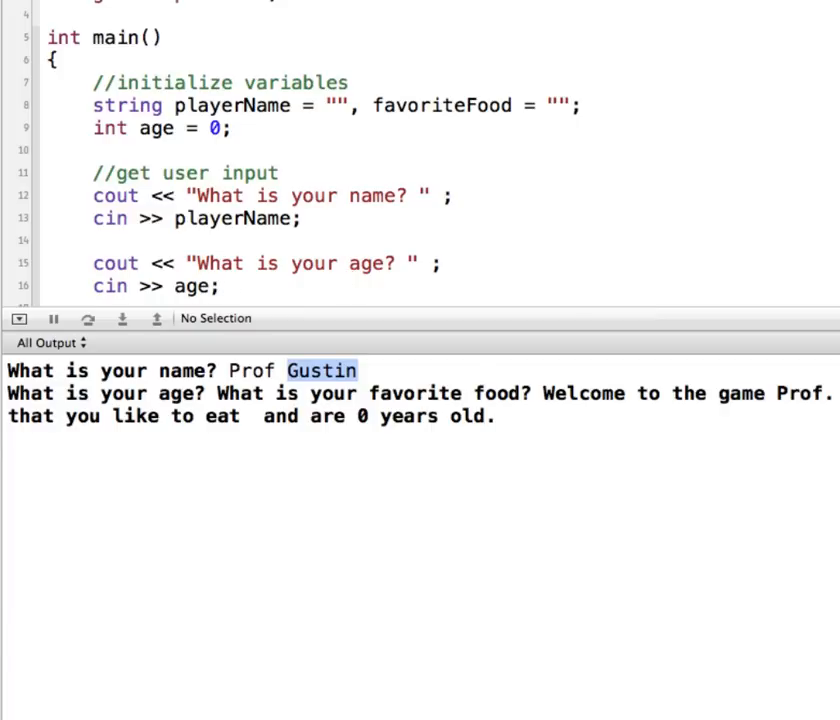
mouse_move(236, 287)
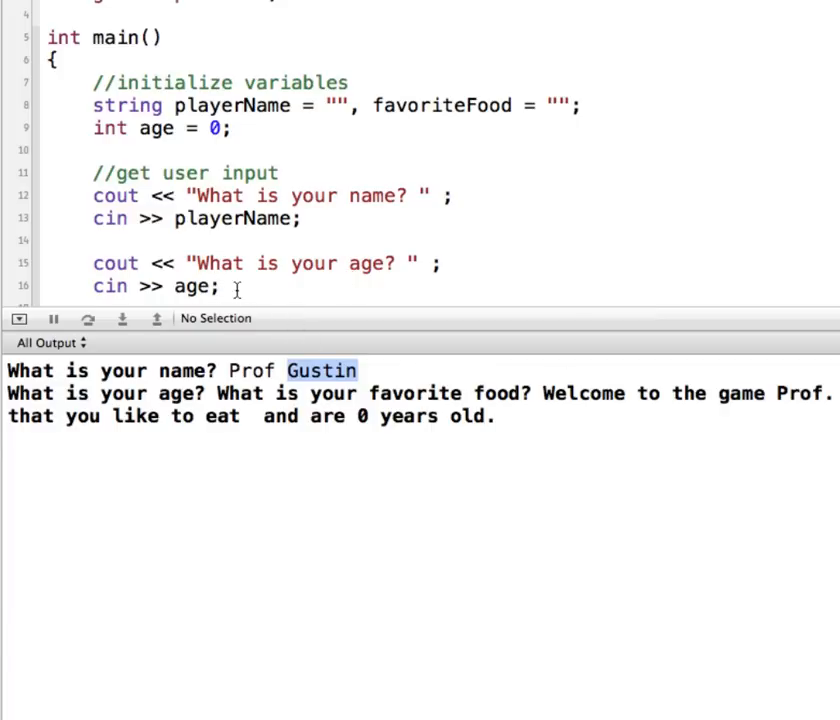
mouse_move(247, 283)
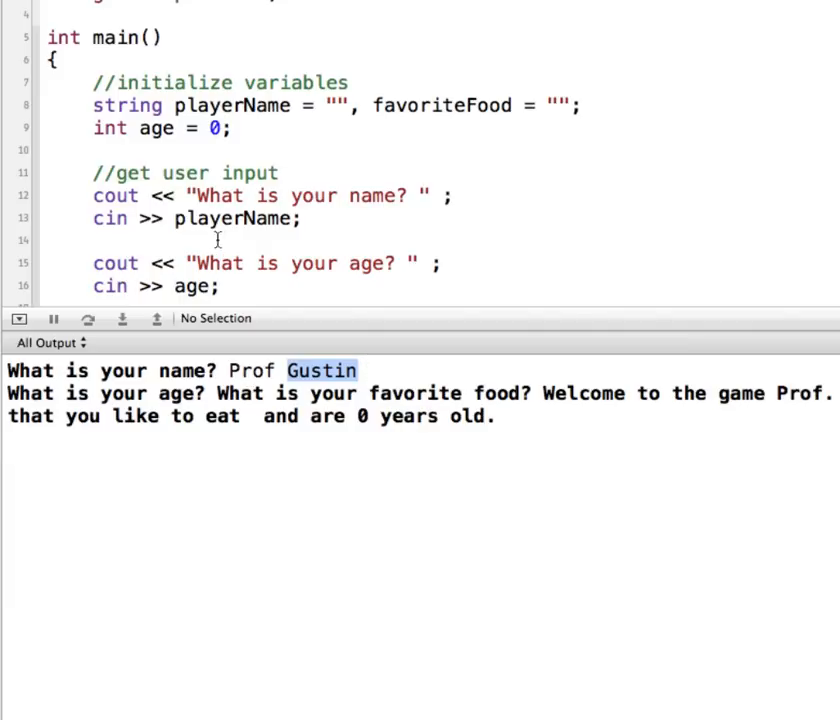
mouse_move(162, 286)
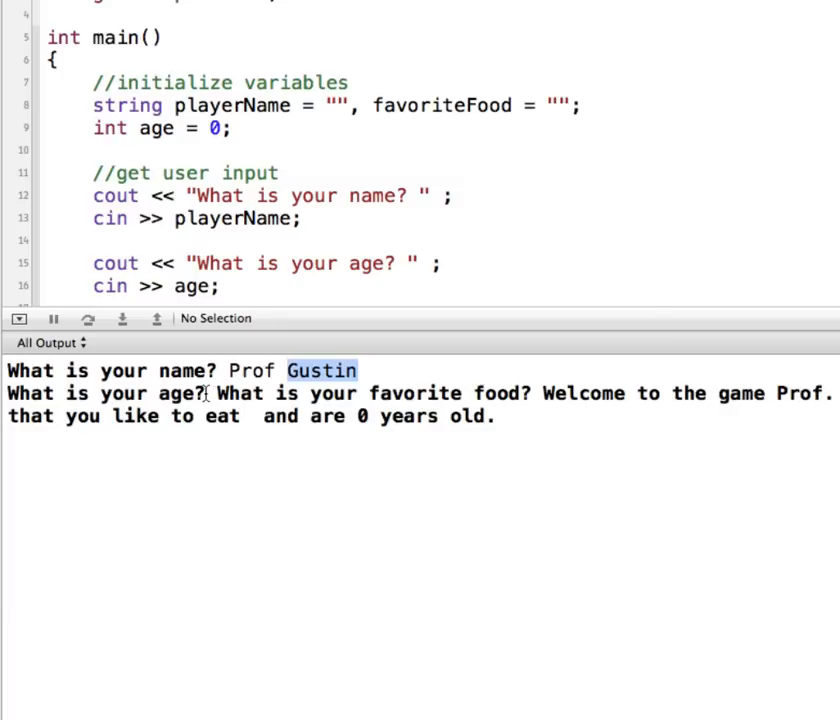
click(210, 393)
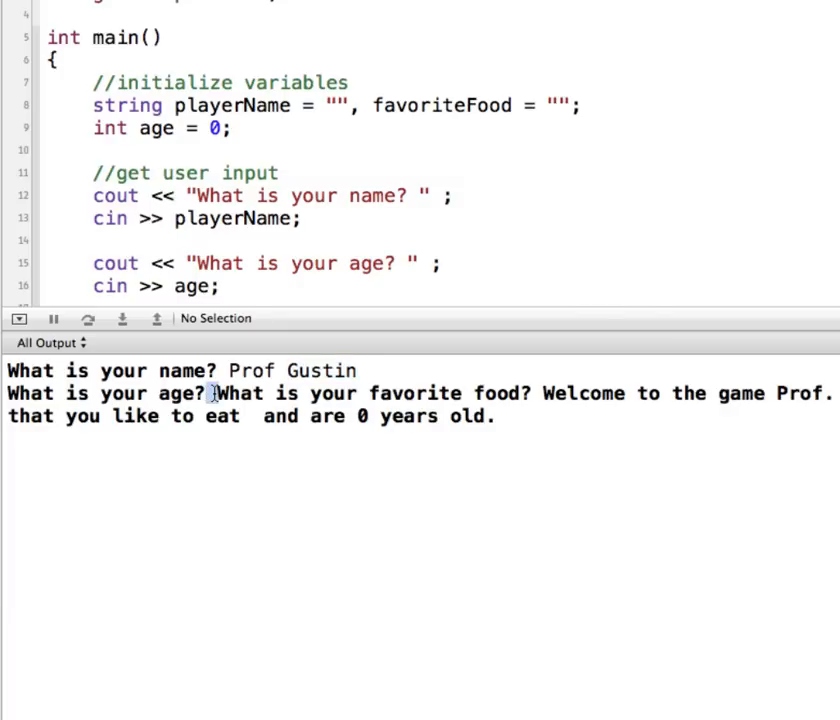
mouse_move(525, 393)
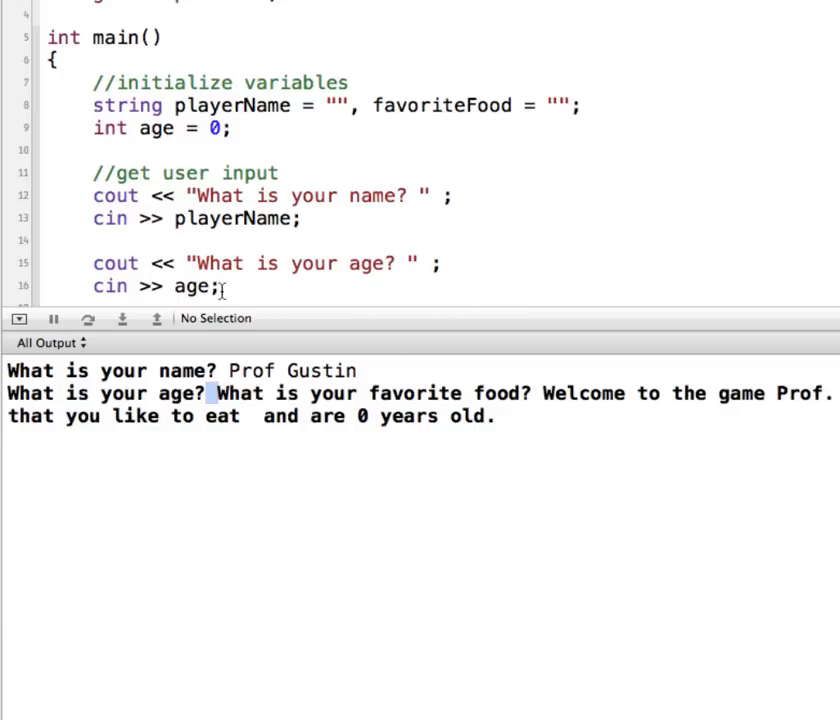
mouse_move(223, 287)
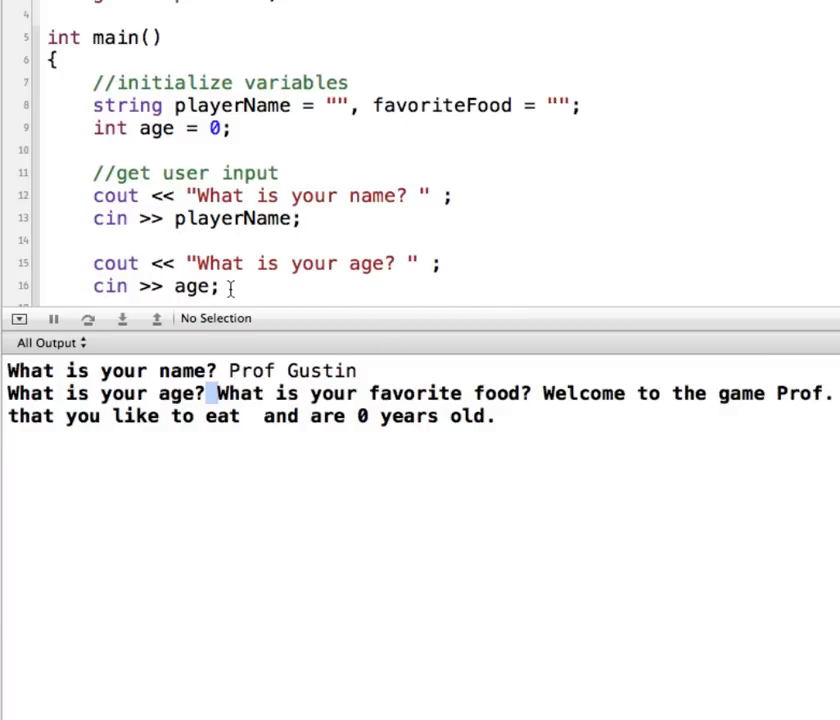
mouse_move(472, 392)
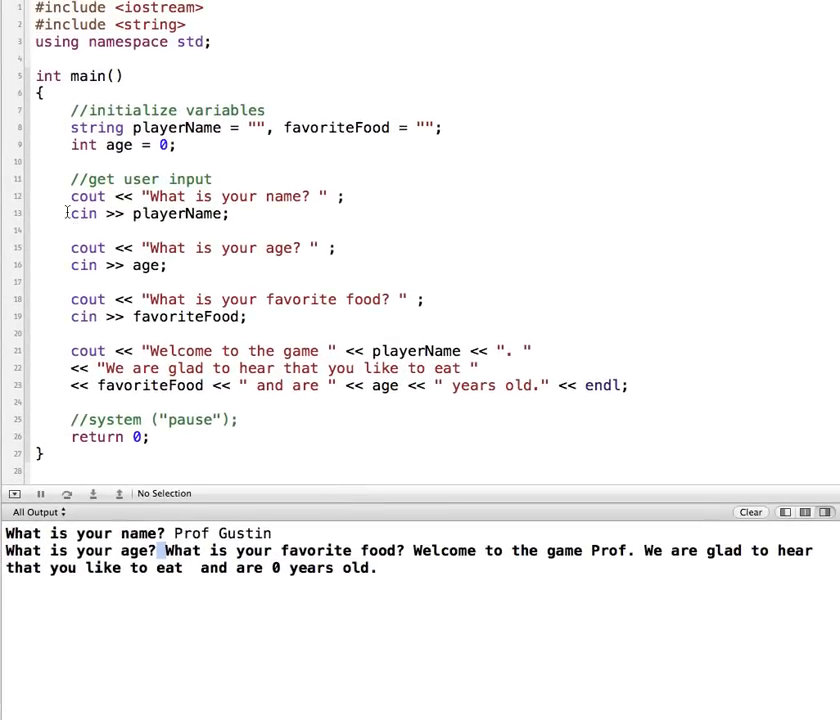
mouse_move(172, 185)
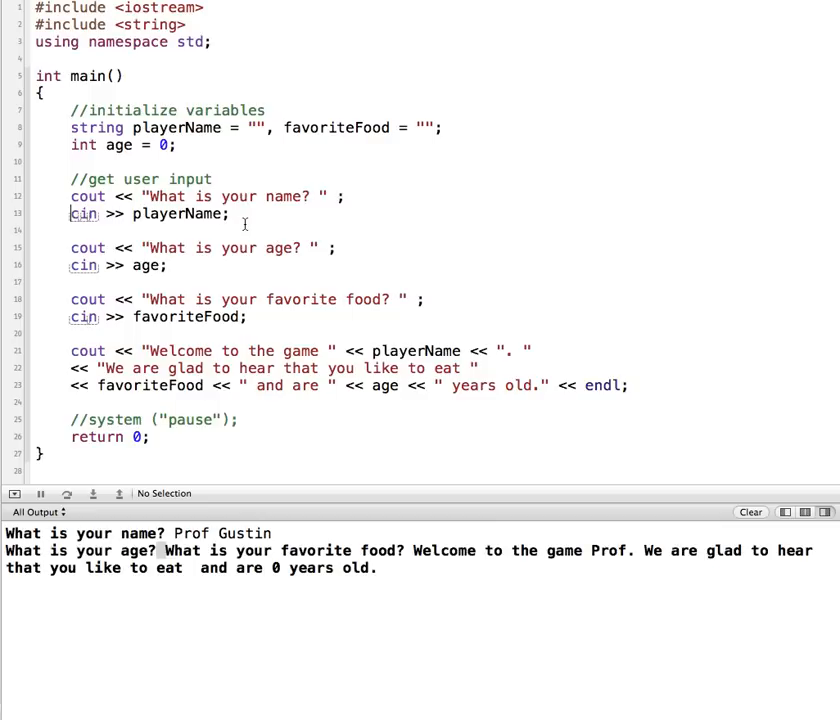
- Rewrite the food input line as getline(cin, favoriteFood)
text(getlin)
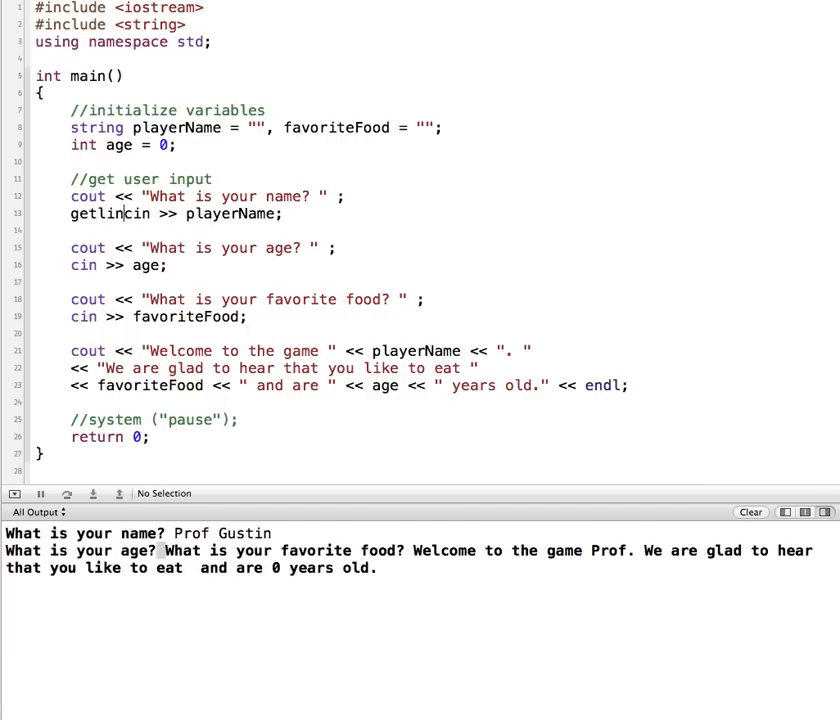
text(e()
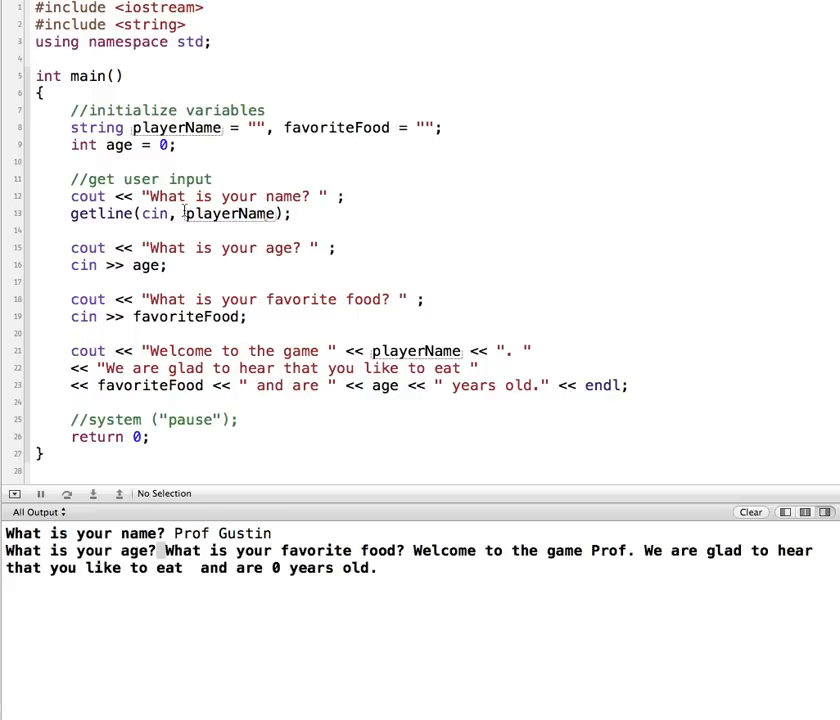
mouse_move(120, 346)
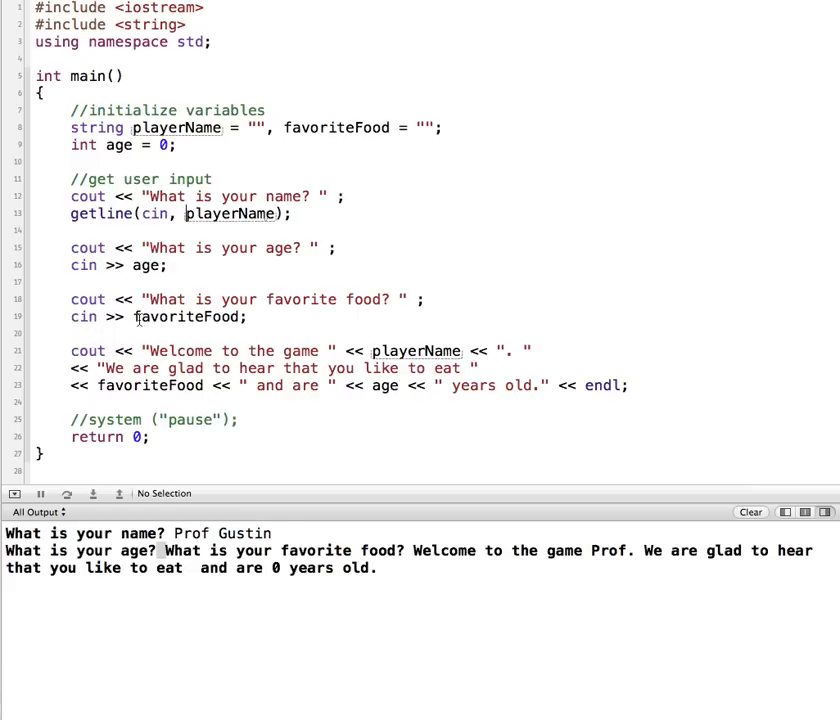
double_click(186, 317)
text(getl)
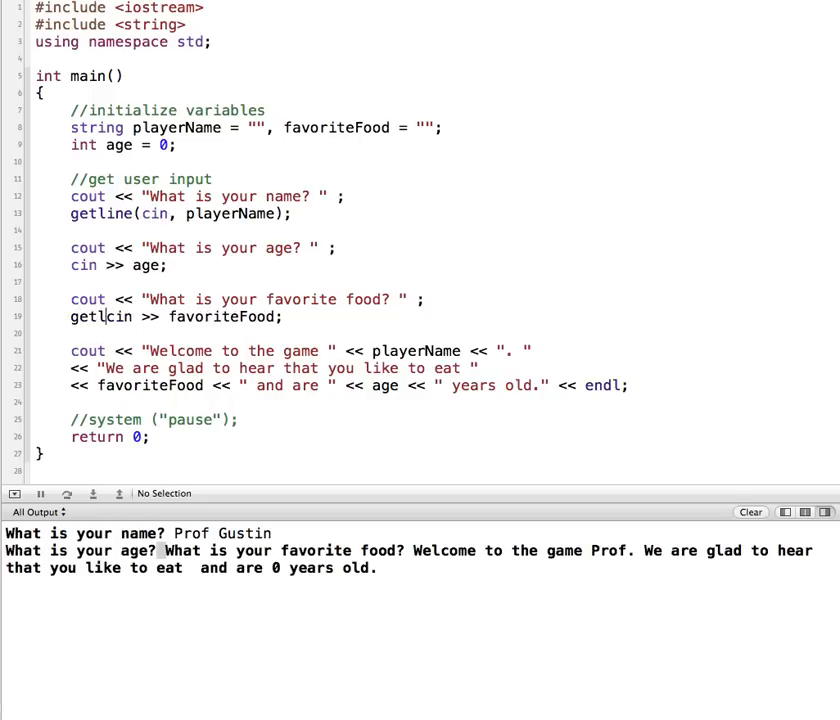
text(ine()
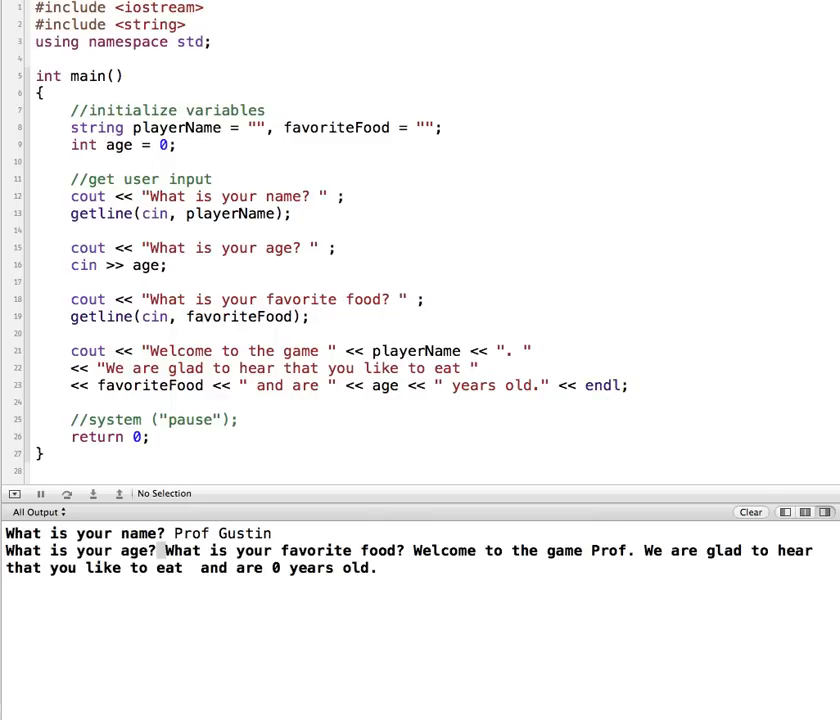
- Start answering the name prompt in the console with 'Pro'
click(13, 493)
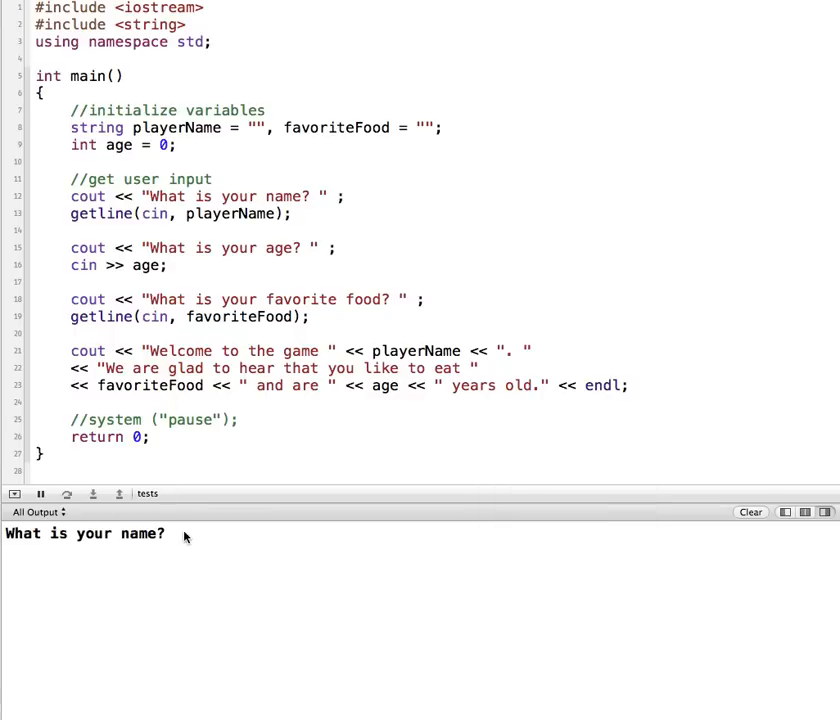
text(Prof Gustin)
text(22)
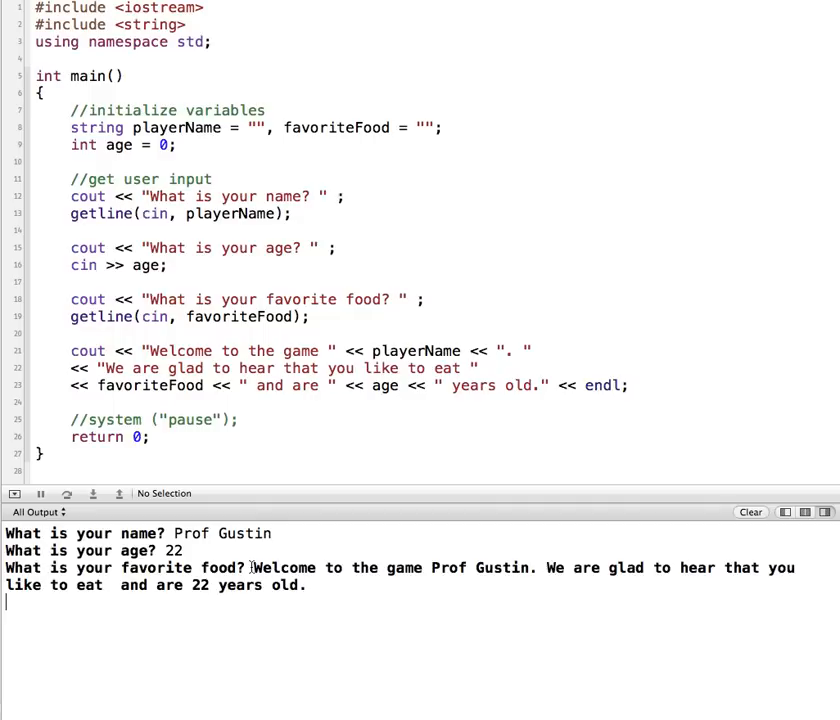
mouse_move(498, 299)
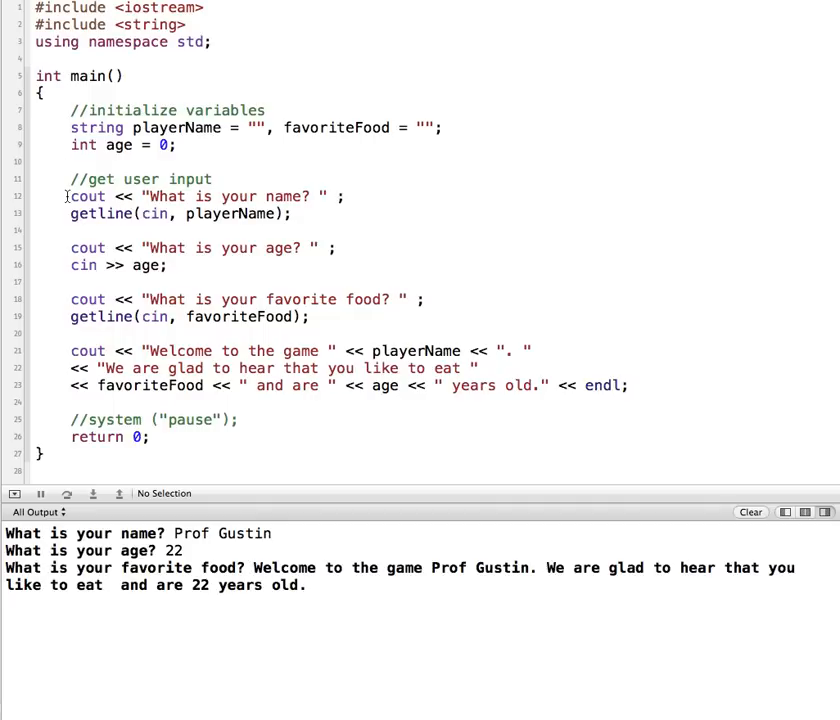
mouse_move(70, 213)
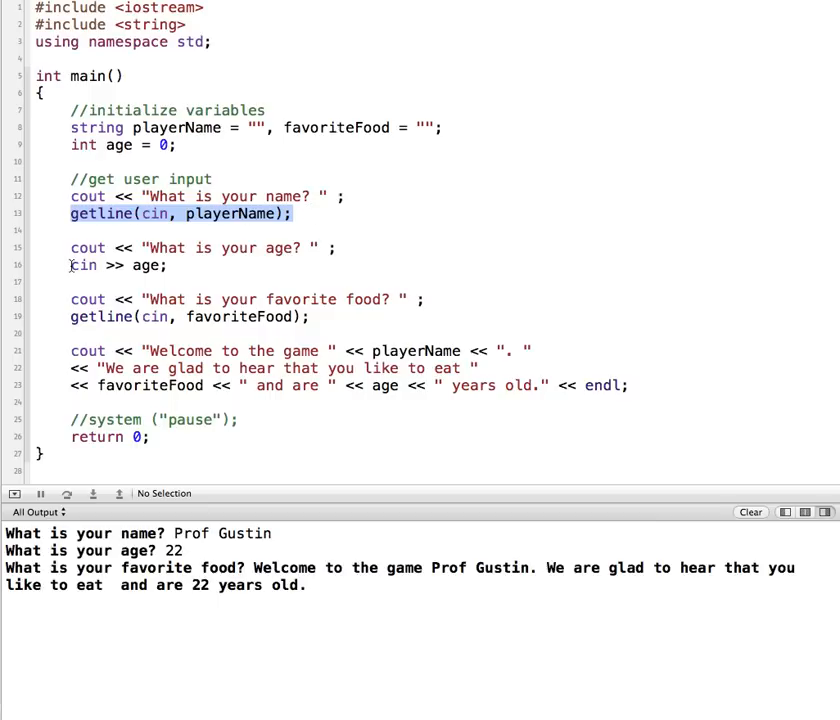
click(118, 265)
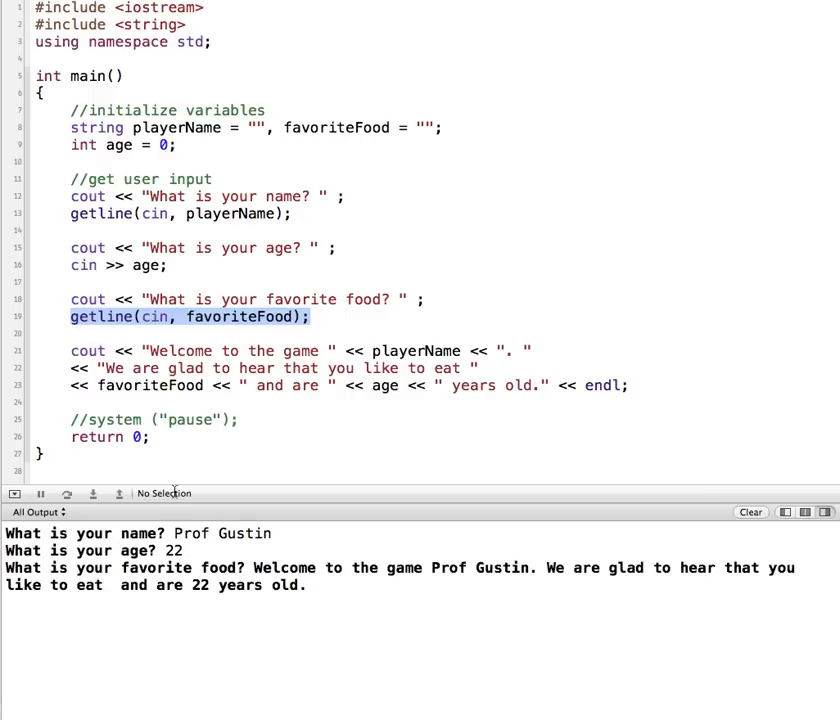
mouse_move(305, 580)
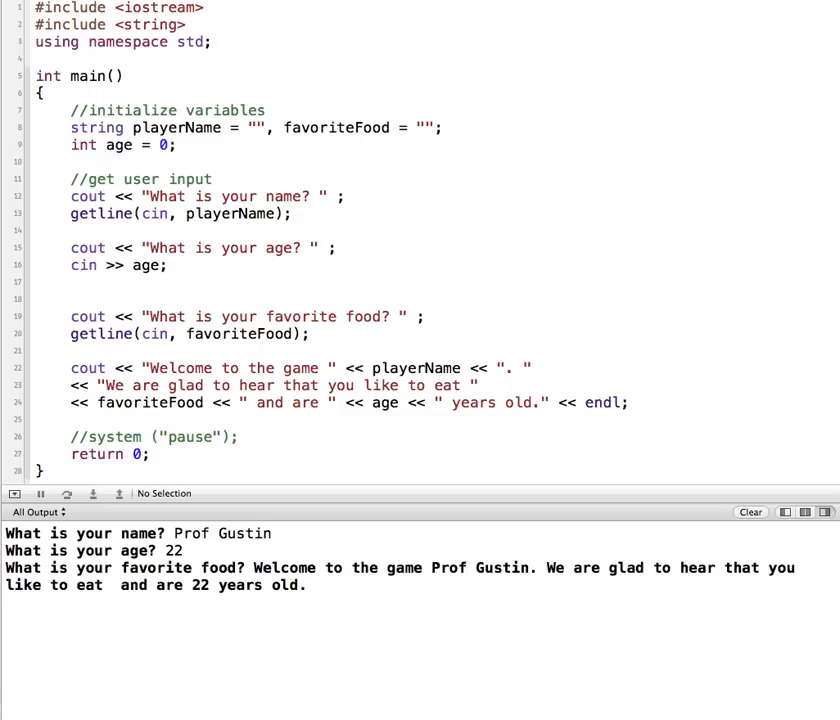
- Type cin.ignore() on the line after the age input
text(cin.ignore();)
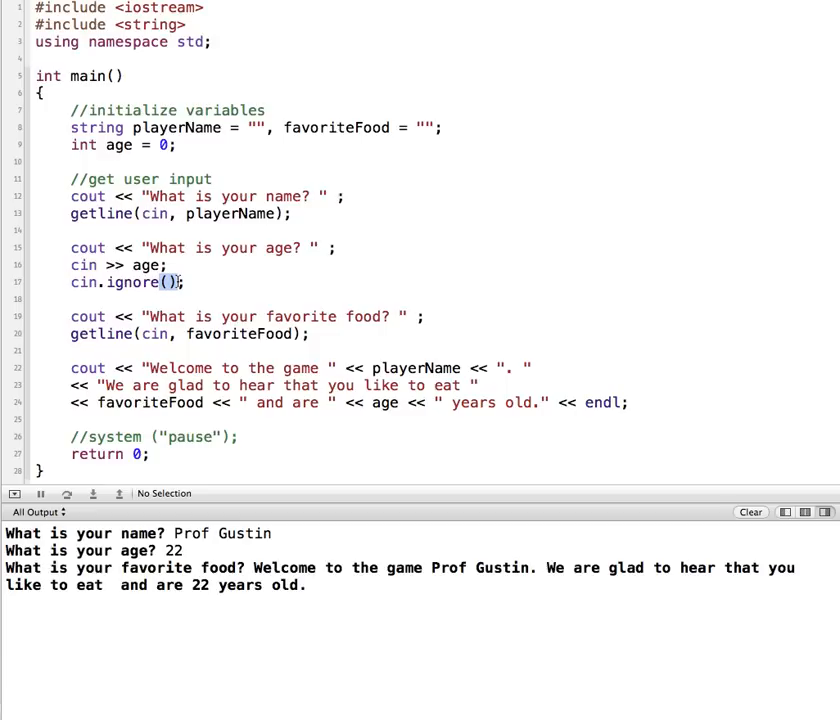
mouse_move(50, 288)
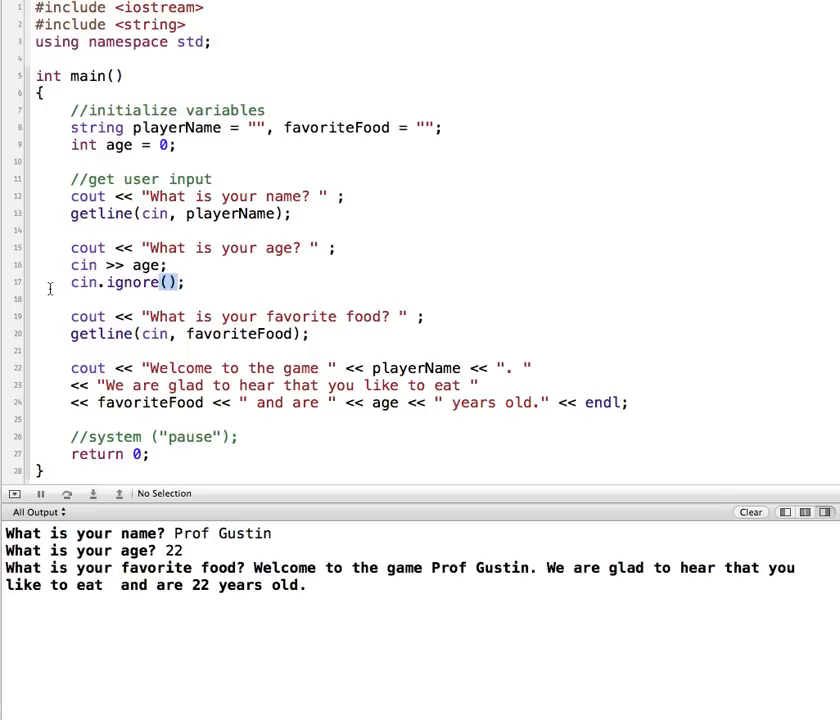
mouse_move(207, 282)
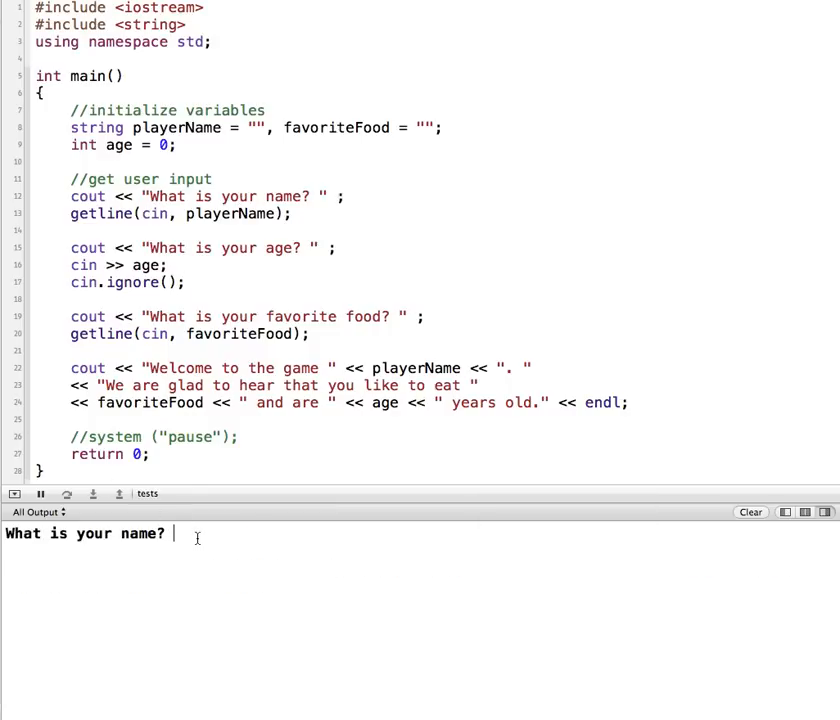
- Answer the rerun's prompts with name 'Prof Gusin' and food 'pizza'
text(Prof Gusin)
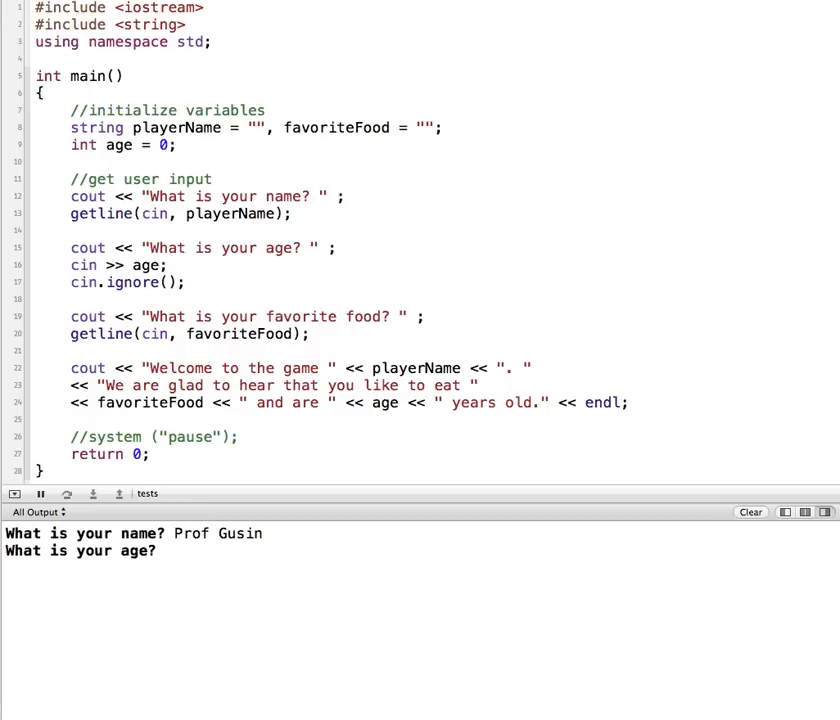
text(pizza)
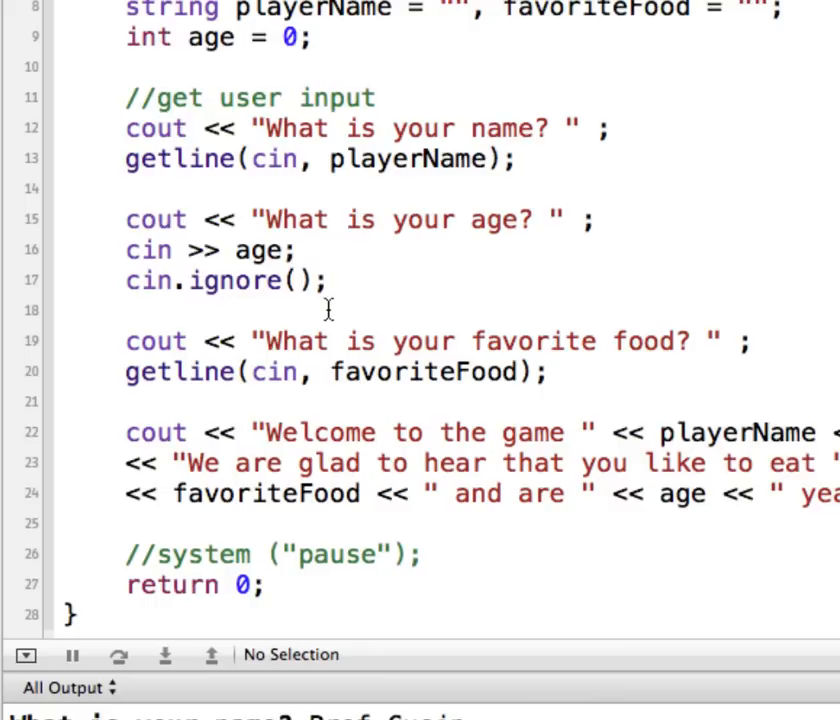
- Give cin.ignore the arguments 5 and '\n' as count and delimiter
click(294, 281)
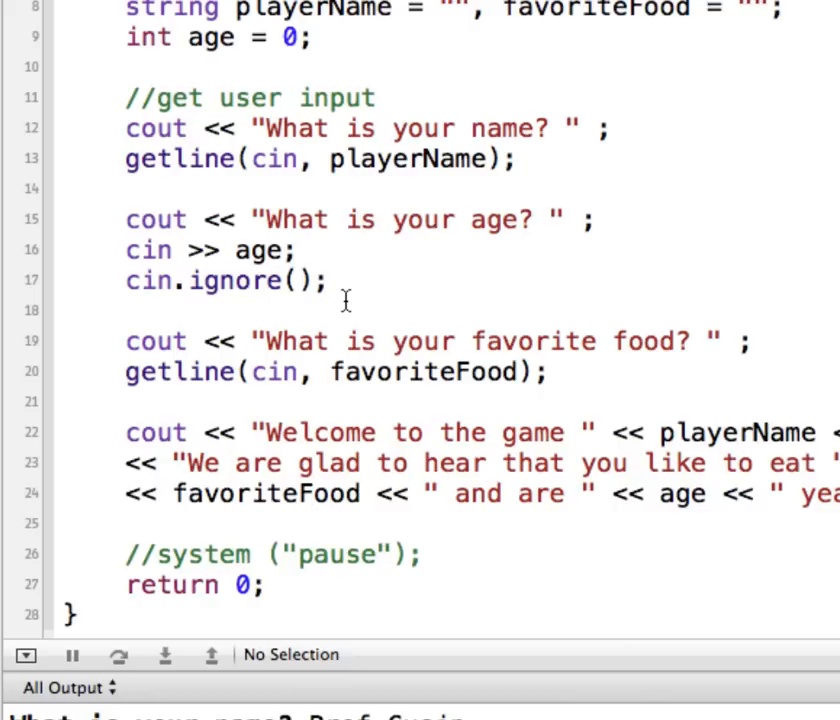
text(5)
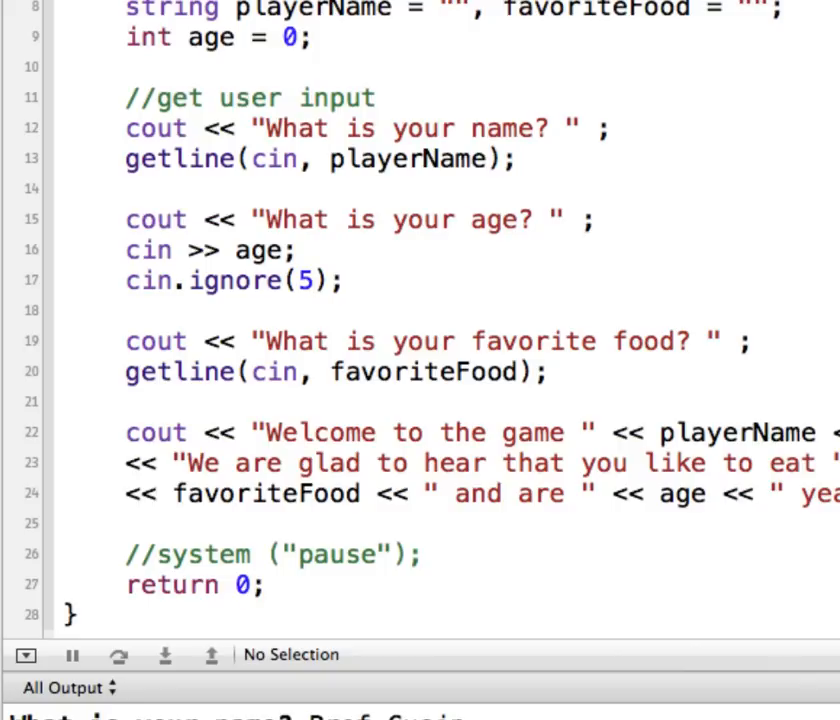
click(315, 280)
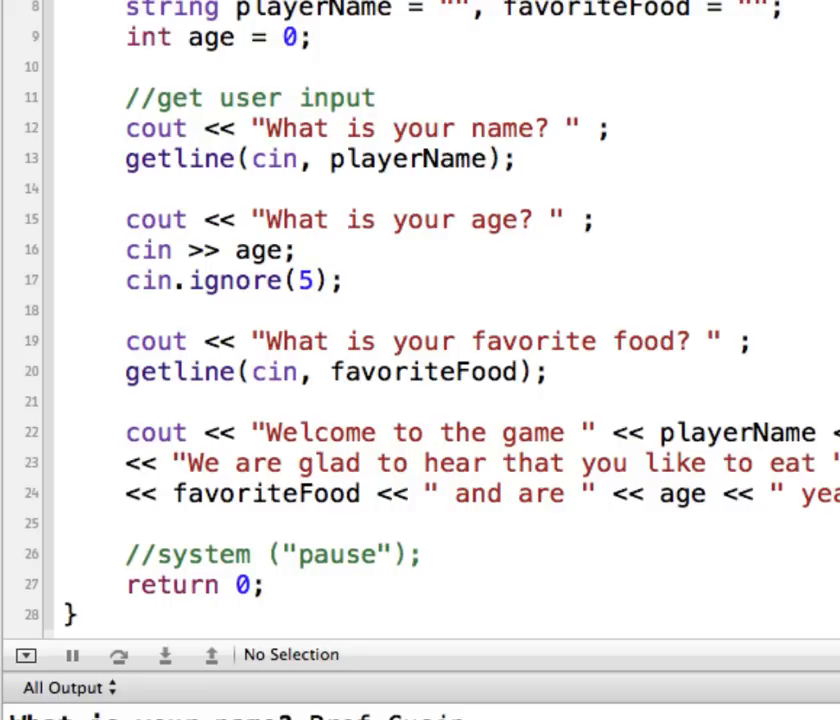
click(315, 281)
text(, )
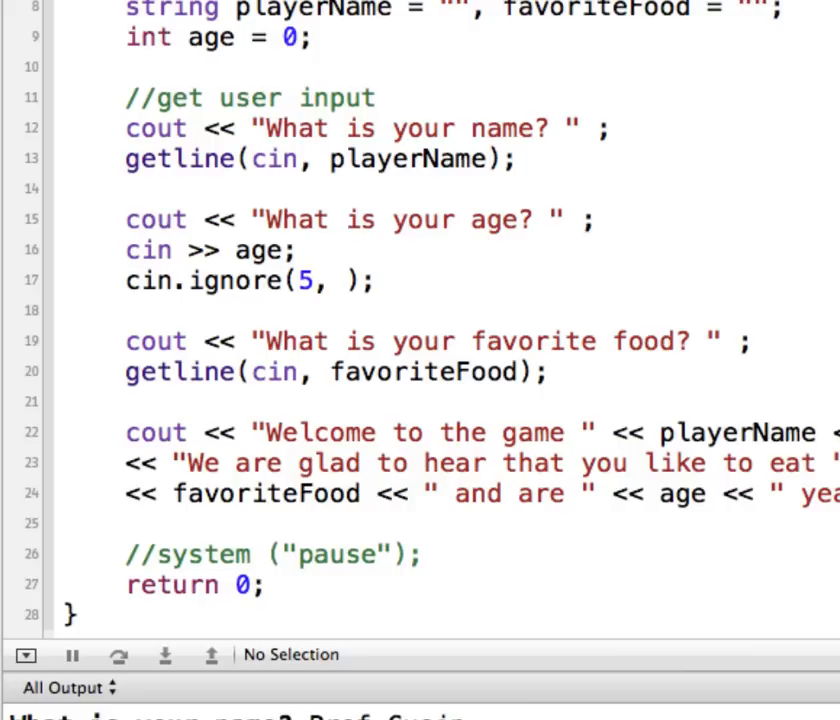
click(345, 280)
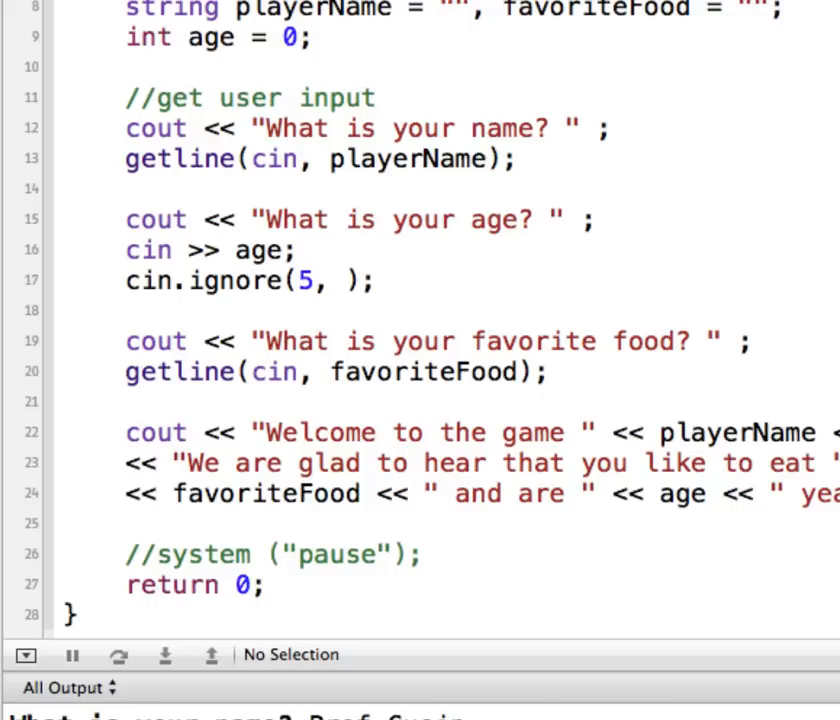
text(')
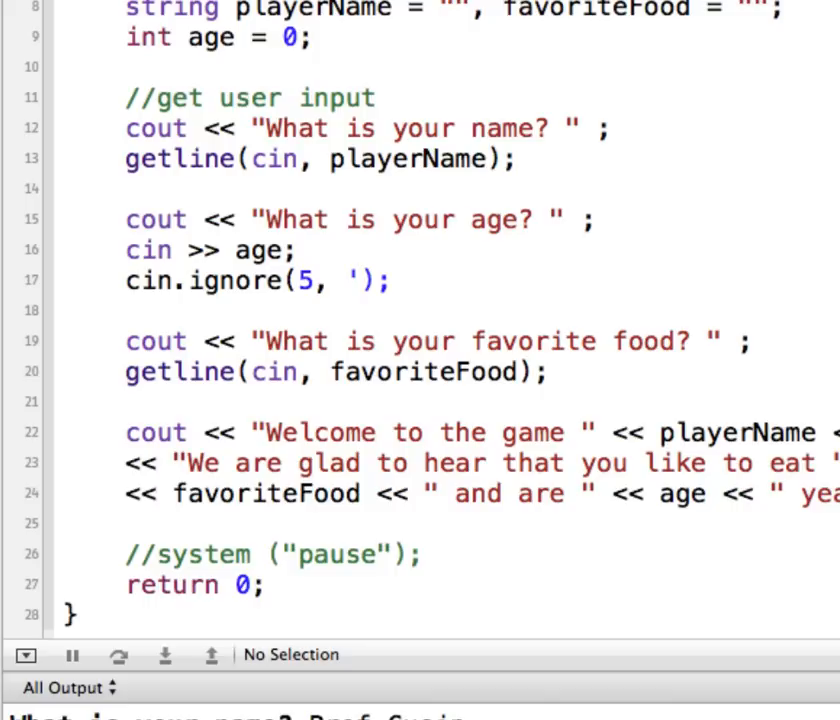
text(\n)
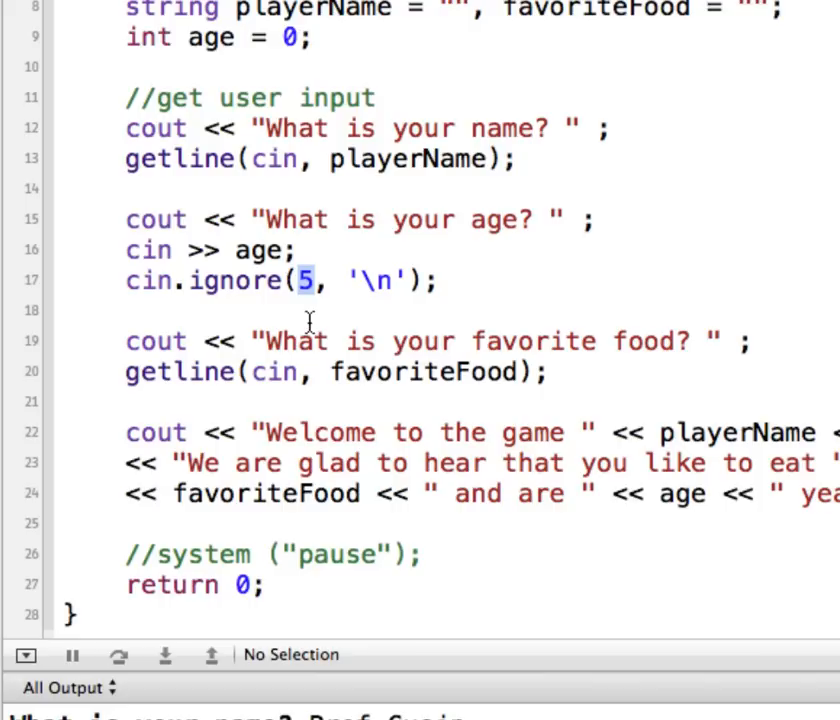
- Change cin.ignore's count to 100 and its delimiter to '#'
text(100)
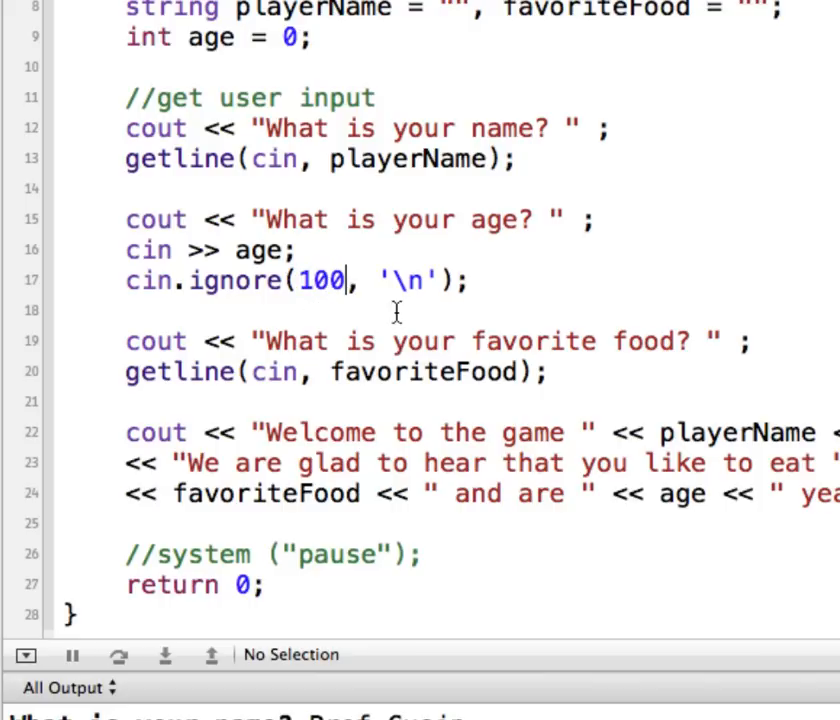
mouse_move(397, 280)
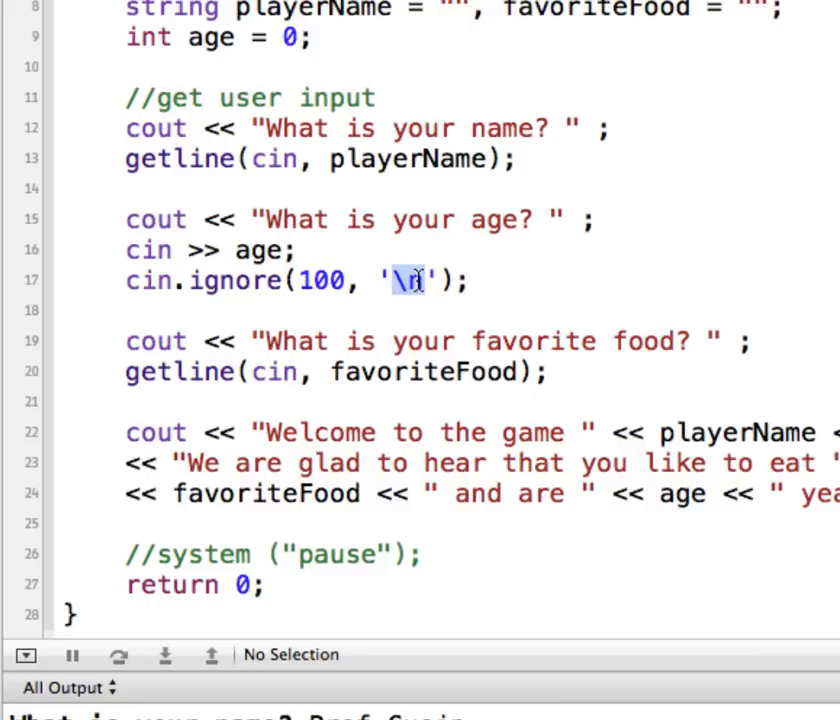
text(#)
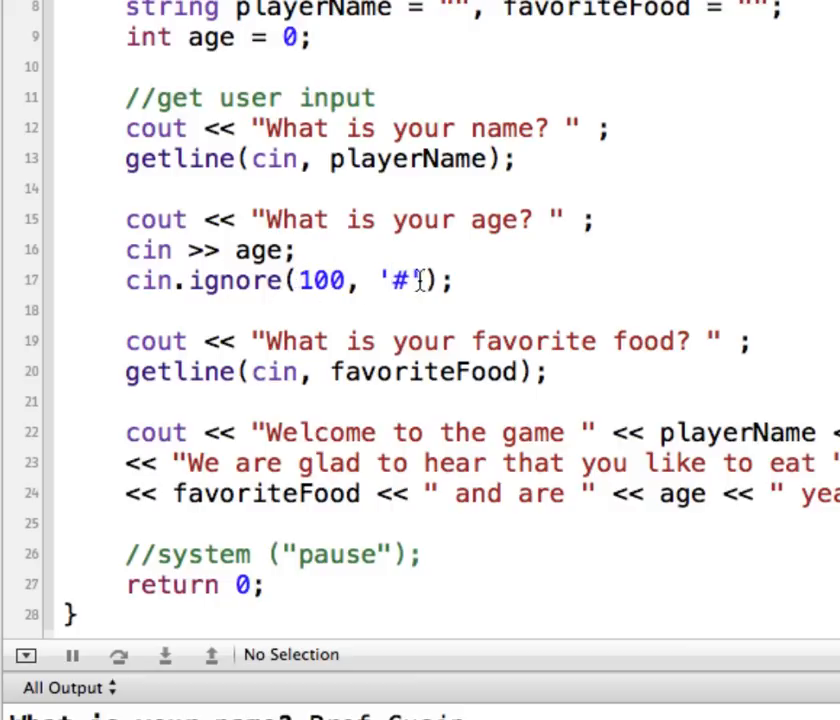
- Remove the 100 and '#' arguments from cin.ignore, leaving it empty
drag(300, 280, 420, 280)
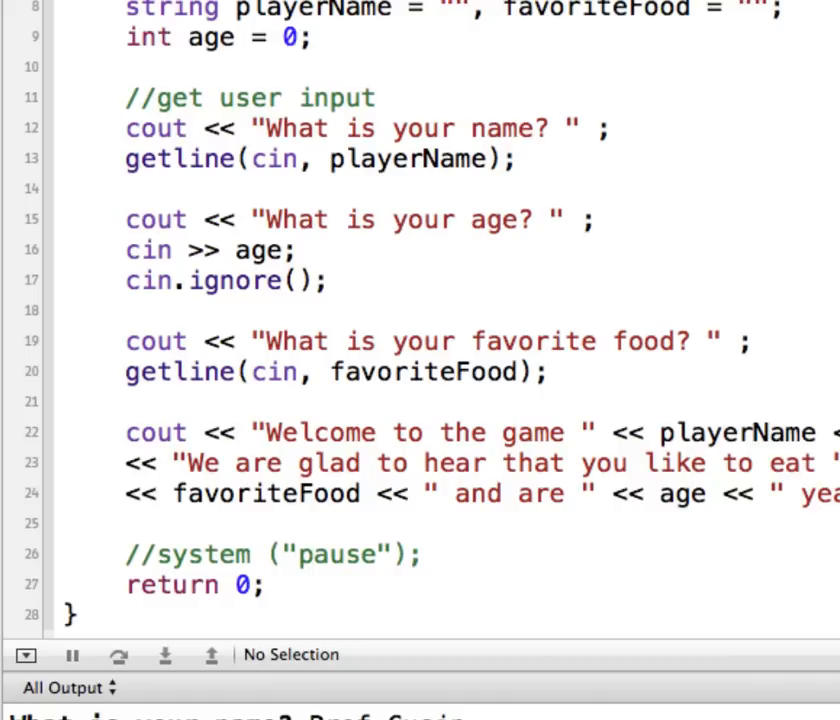
click(330, 281)
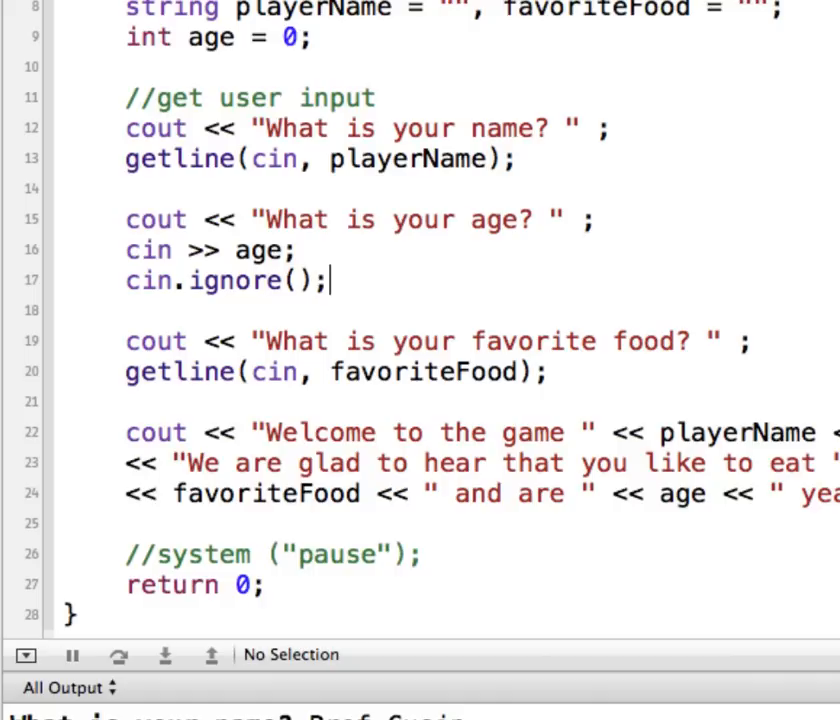